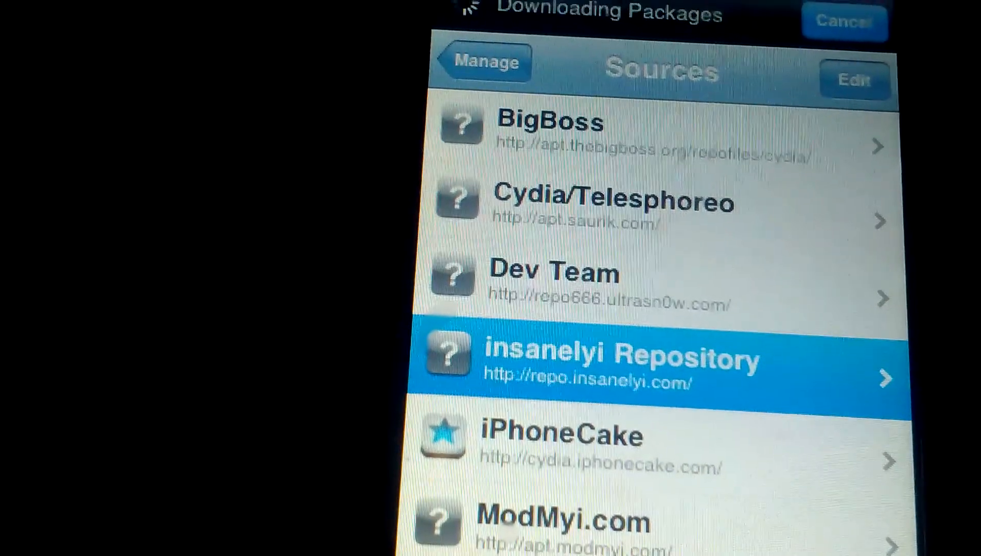
Browse the insanelyi Repository's package list, past theme packages like noname Kitty 3D.
click(626, 360)
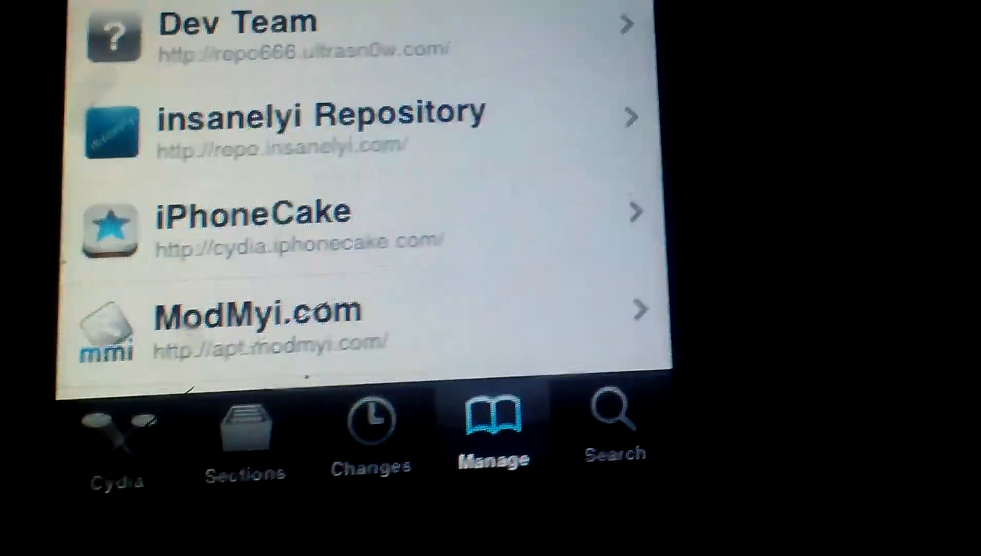
scroll(down, 3)
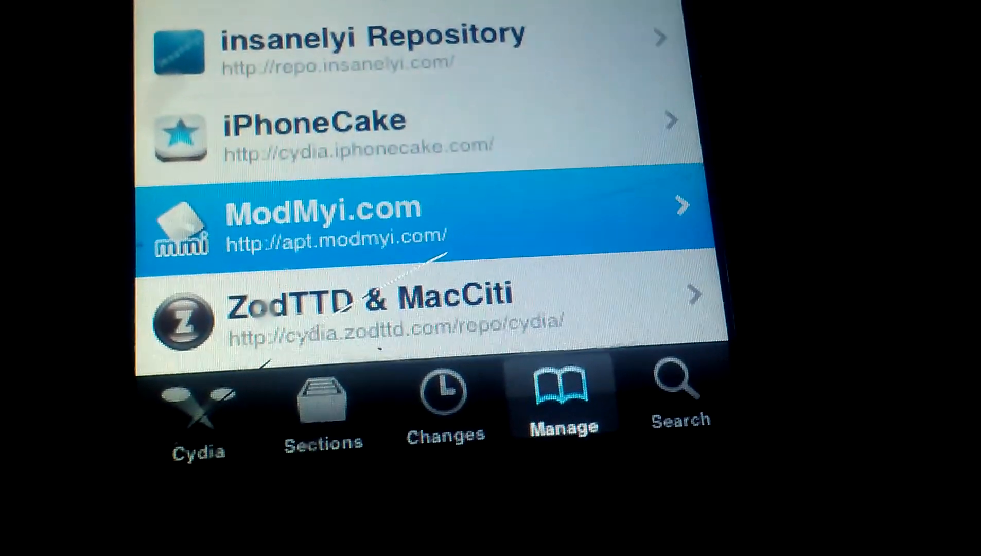
scroll(down, 3)
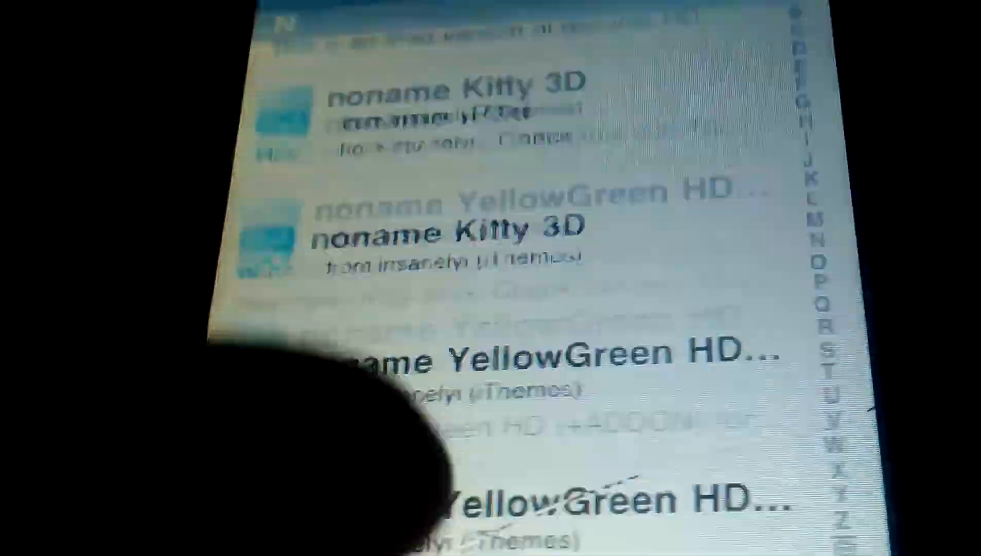
Scroll the insanelyi list to the M entries, reaching Metroon and MewSeek shown as installed.
scroll(up, 3)
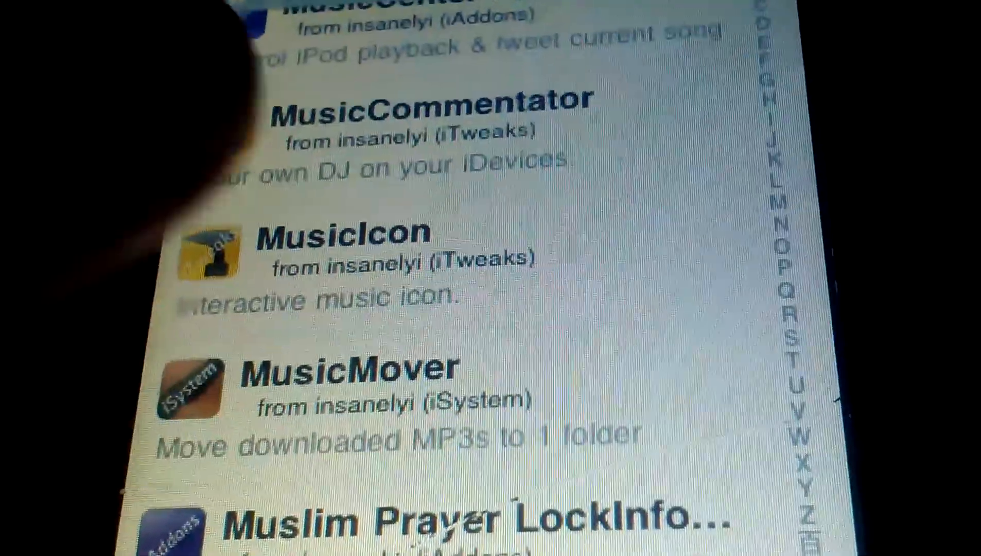
scroll(up, 3)
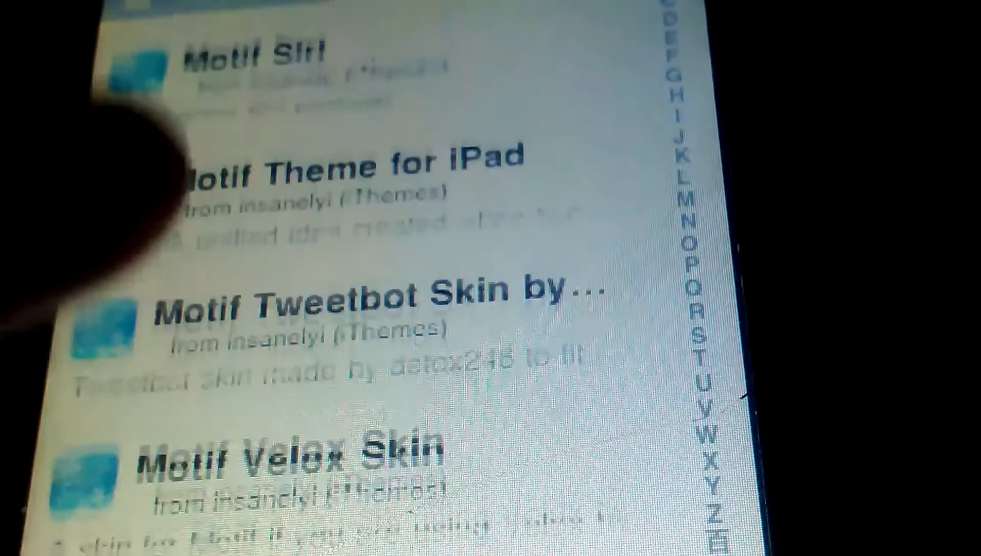
scroll(up, 3)
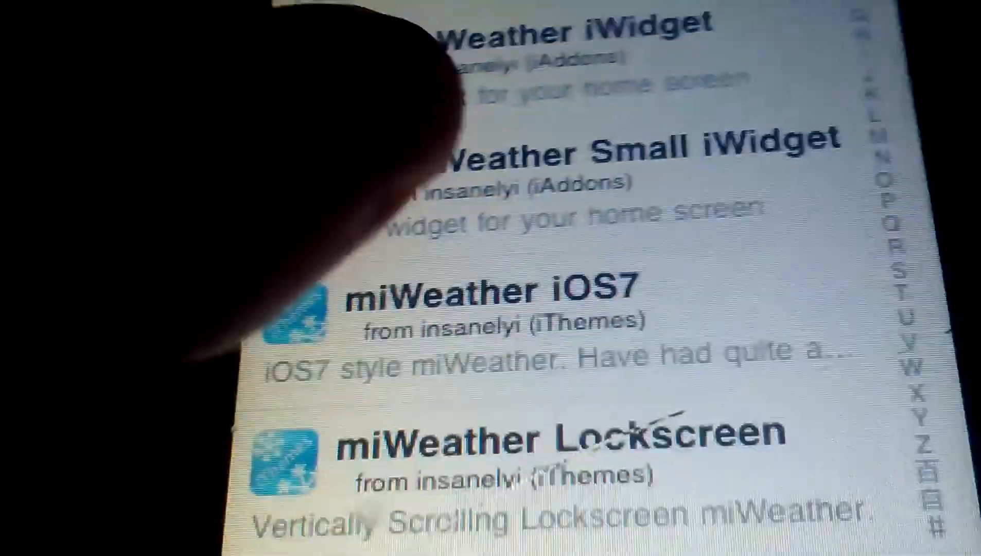
scroll(up, 3)
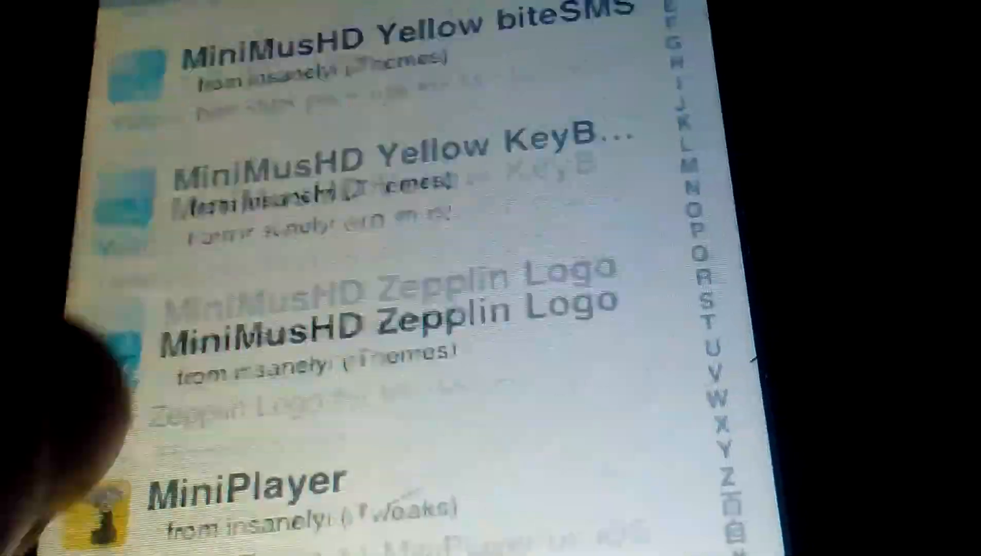
scroll(down, 3)
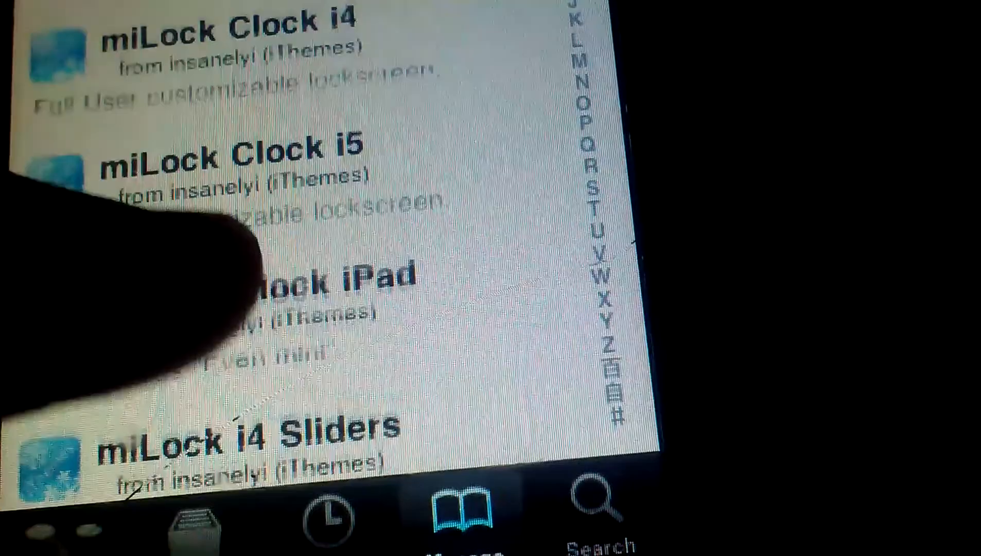
scroll(up, 3)
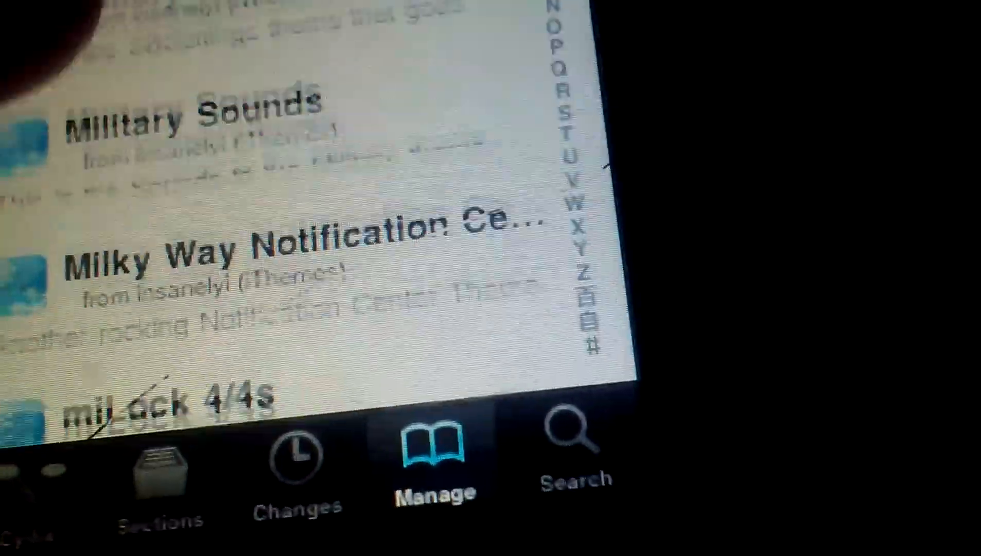
scroll(up, 3)
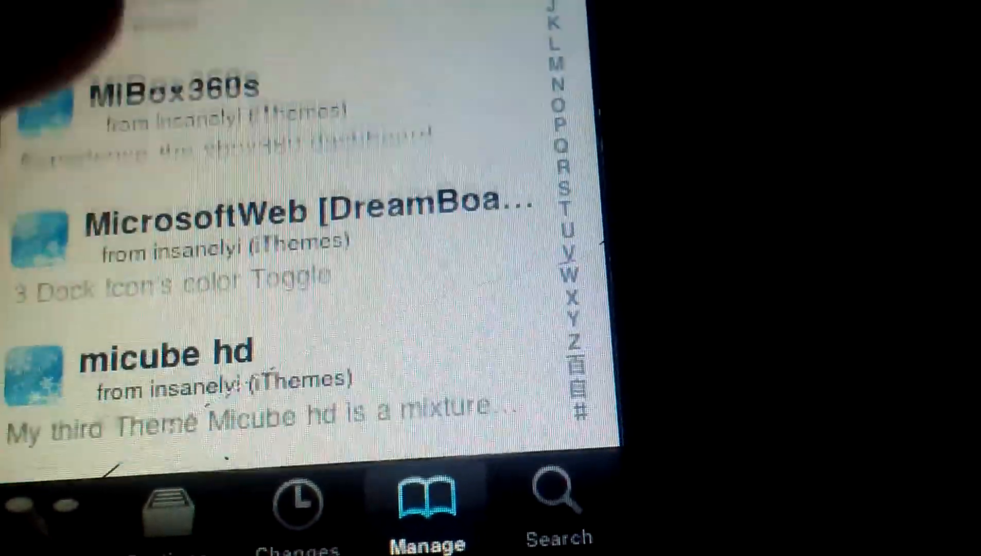
scroll(up, 3)
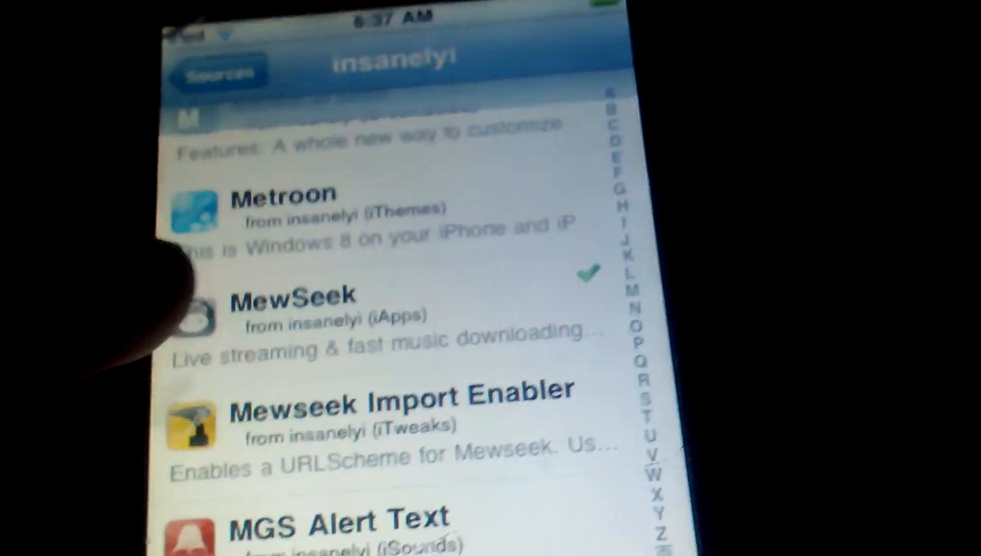
Go back from the insanelyi packages to Cydia's Sources list.
click(295, 313)
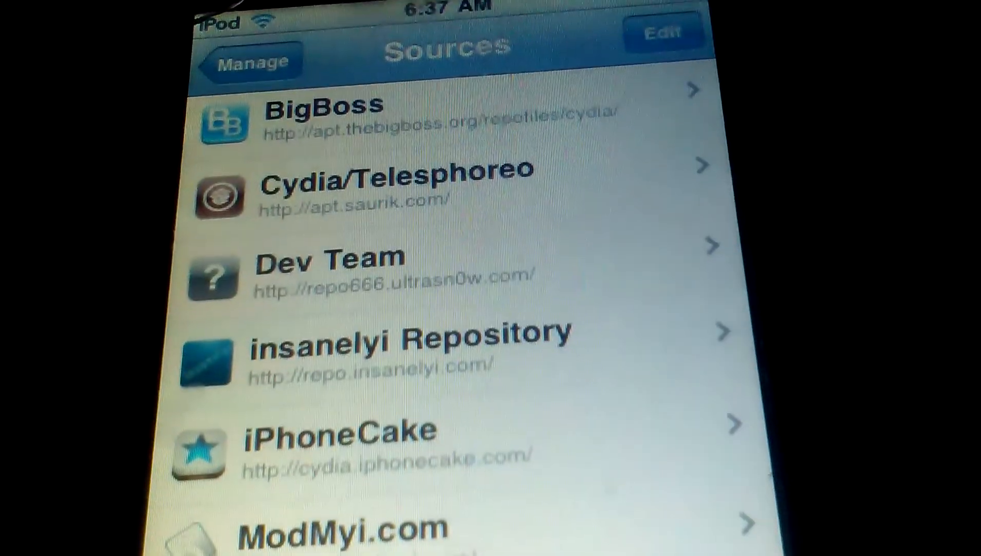
Return from Sources to the Manage screen with Packages and Sources.
click(663, 31)
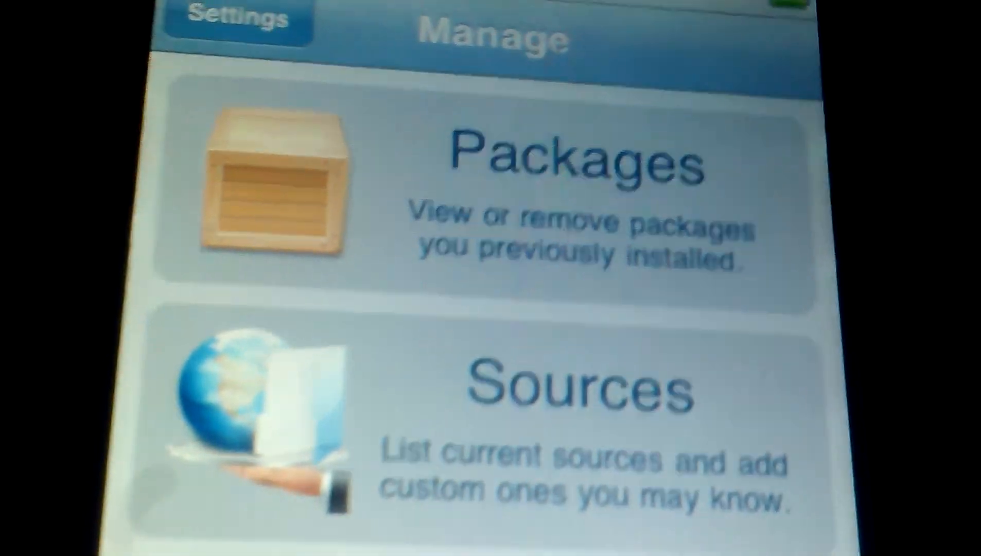
Leave Cydia and find the MewSeek icon in the Apps 1 folder beside Zombies and mGameNow.
scroll(down, 3)
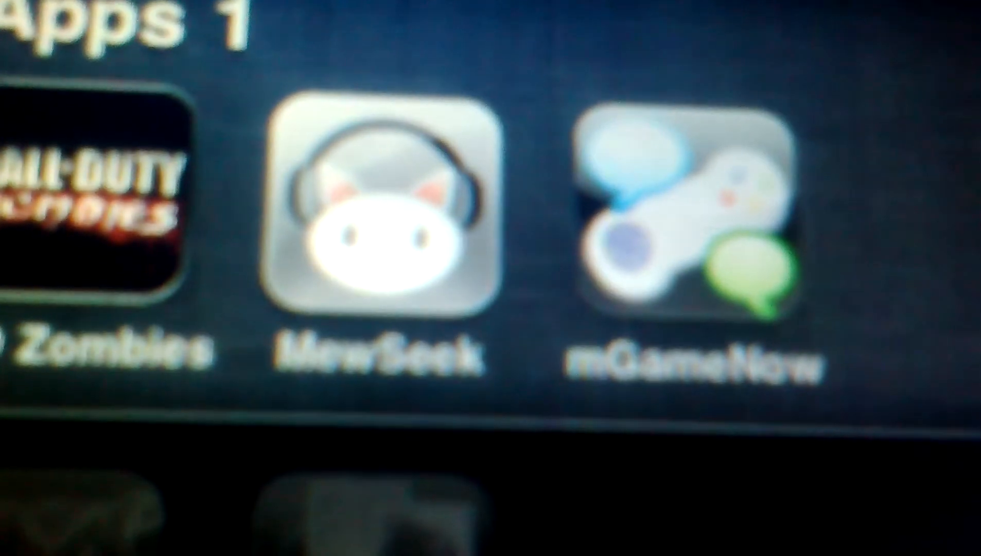
Launch MewSeek so its v2.8 splash screen appears.
click(381, 204)
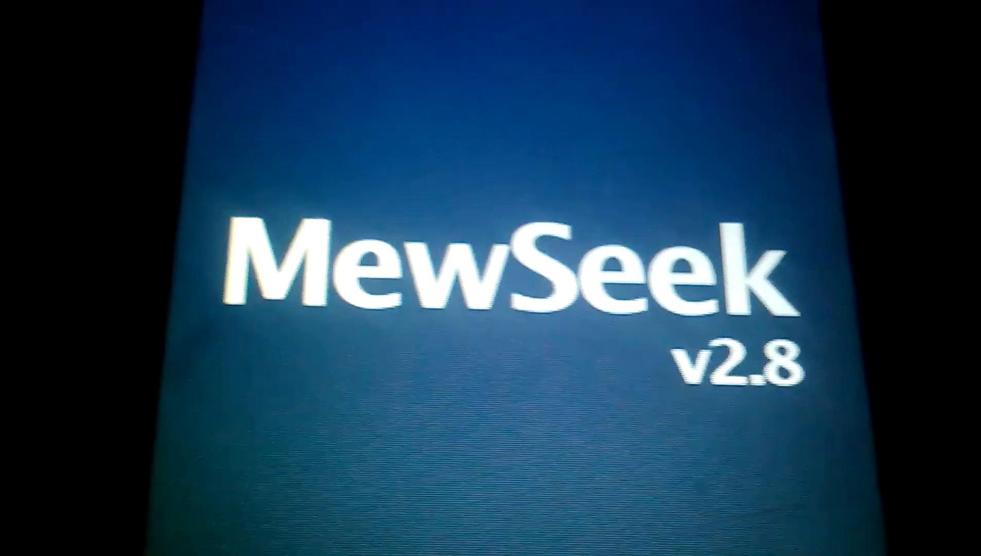